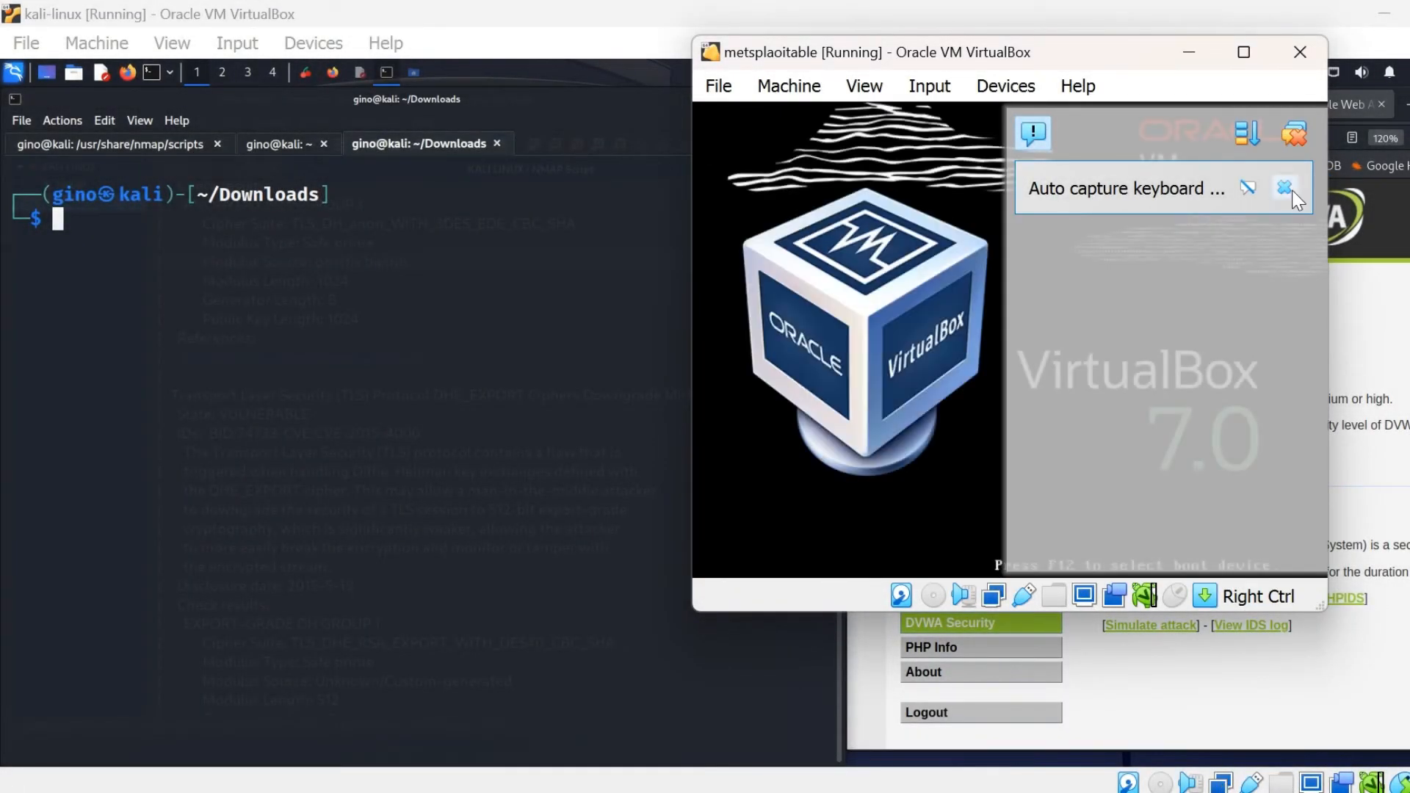
- Dismiss VirtualBox's automatic keyboard capture notice so the VM window takes input
left_click(1286, 188)
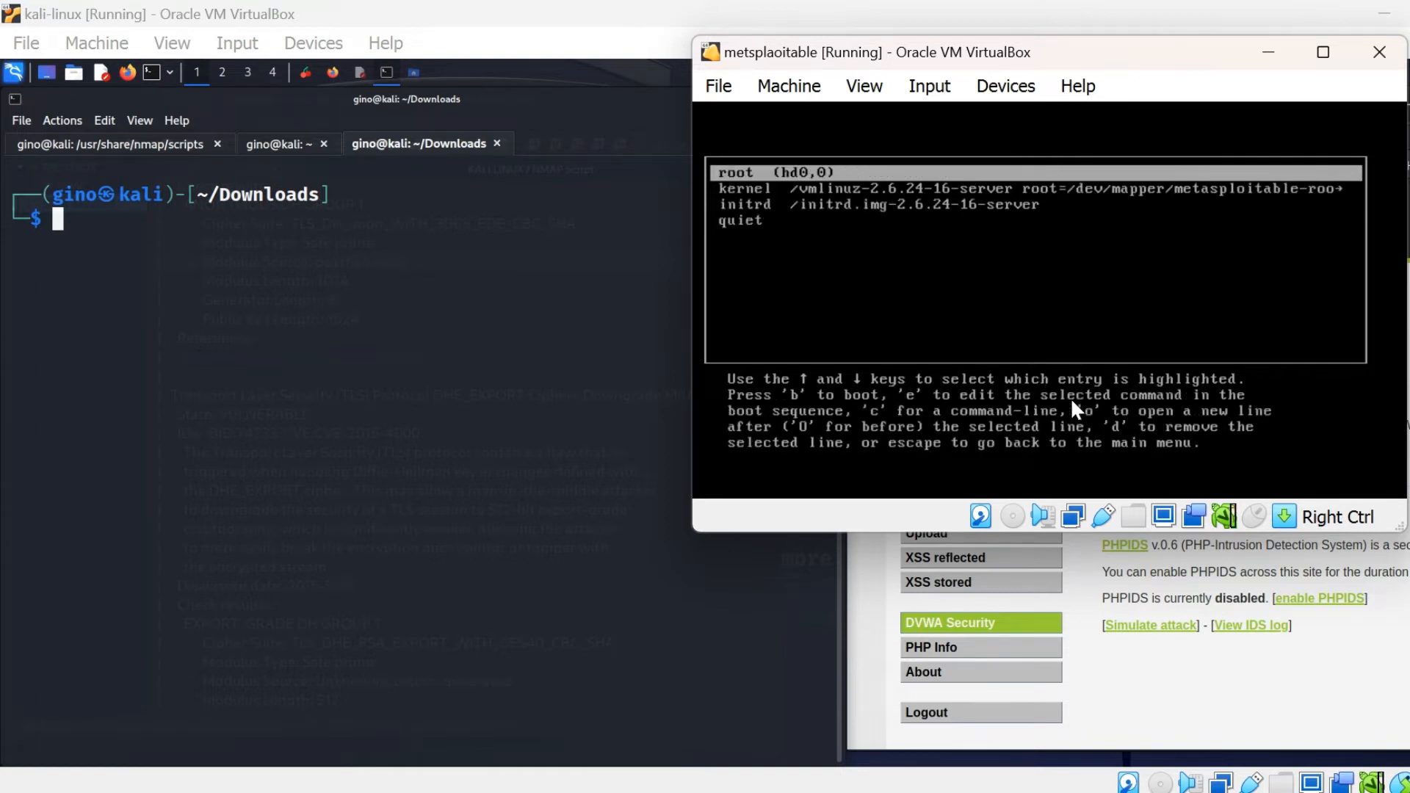
mouse_move(809, 175)
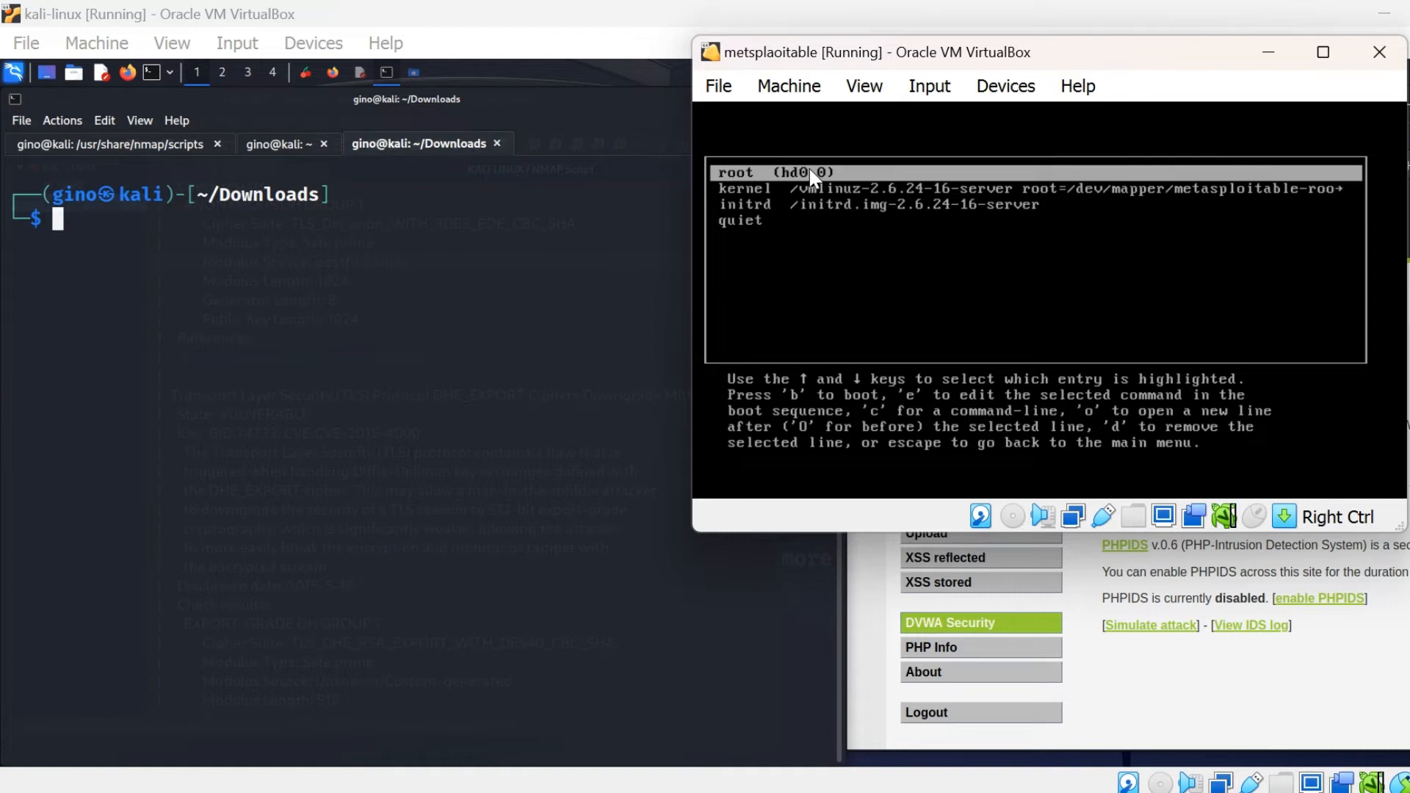
- Append noapic to the GRUB root line so it reads root (hd0,0) noapic
key("e")
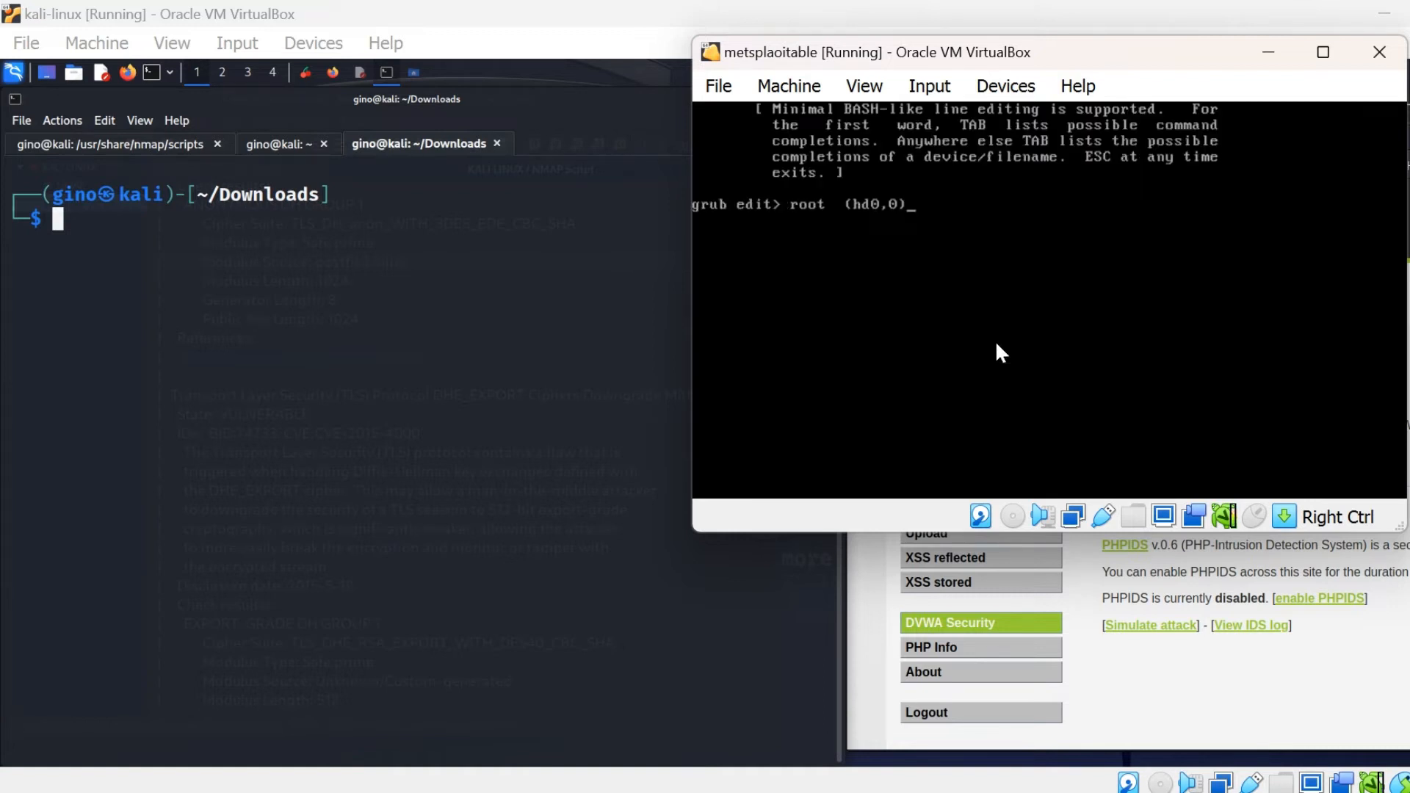
type("noapic")
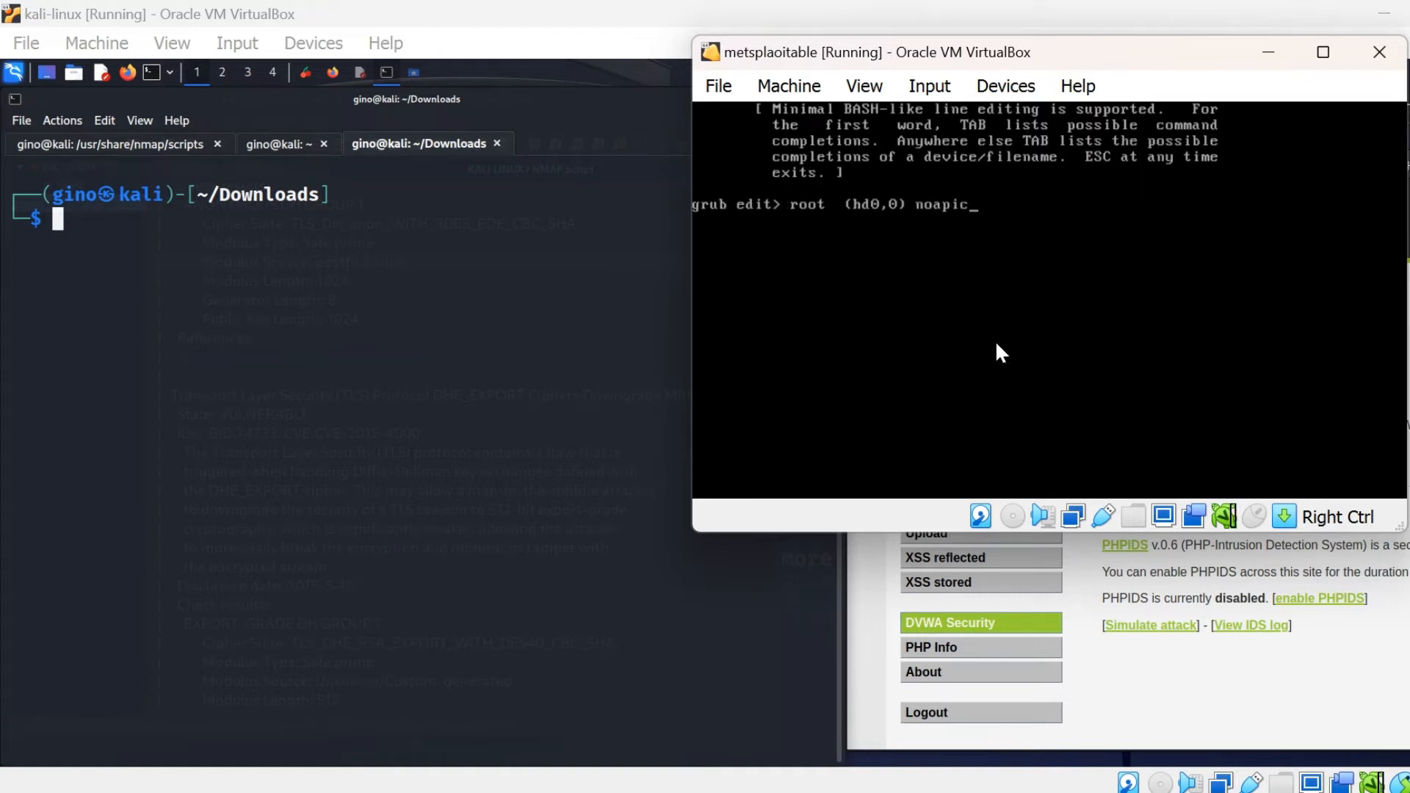
key("Return")
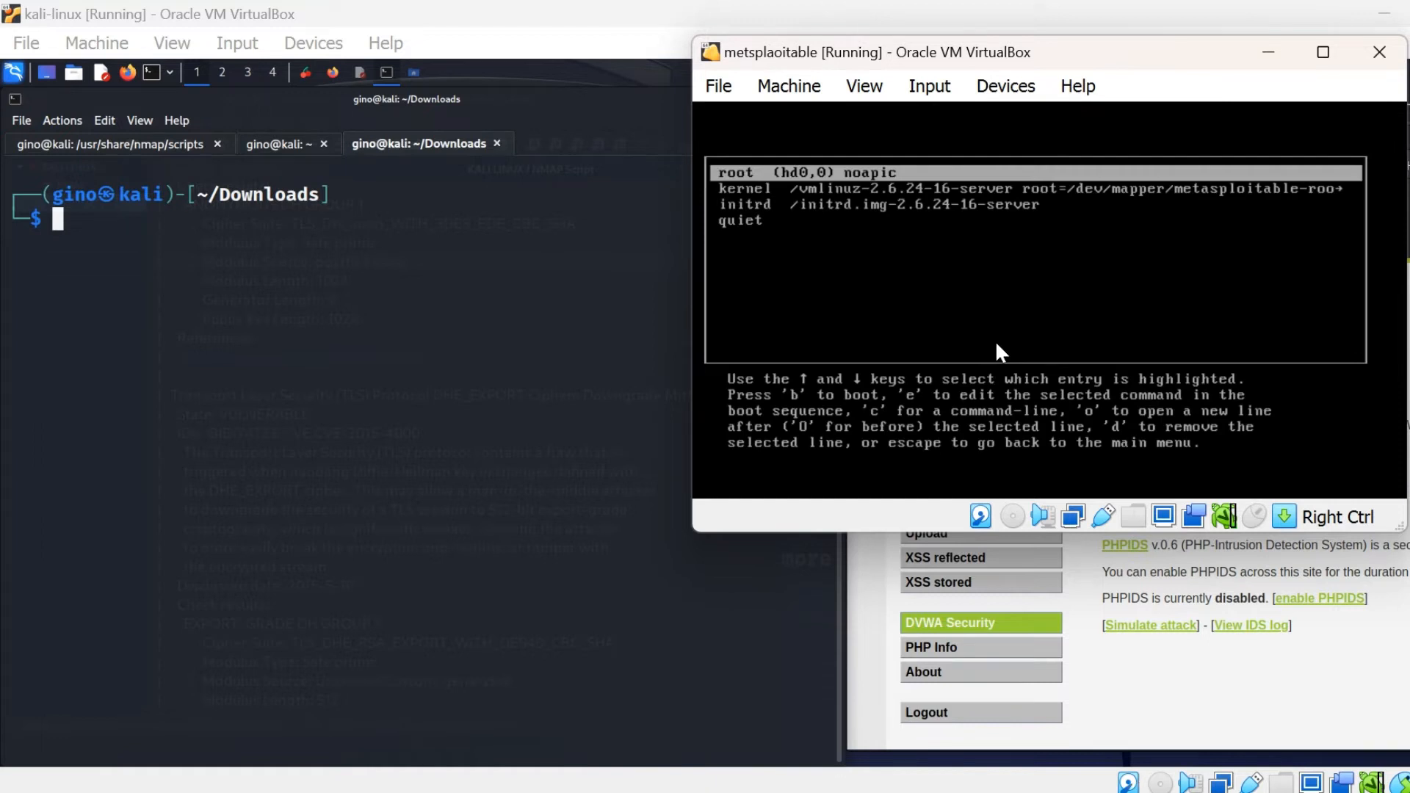
mouse_move(772, 187)
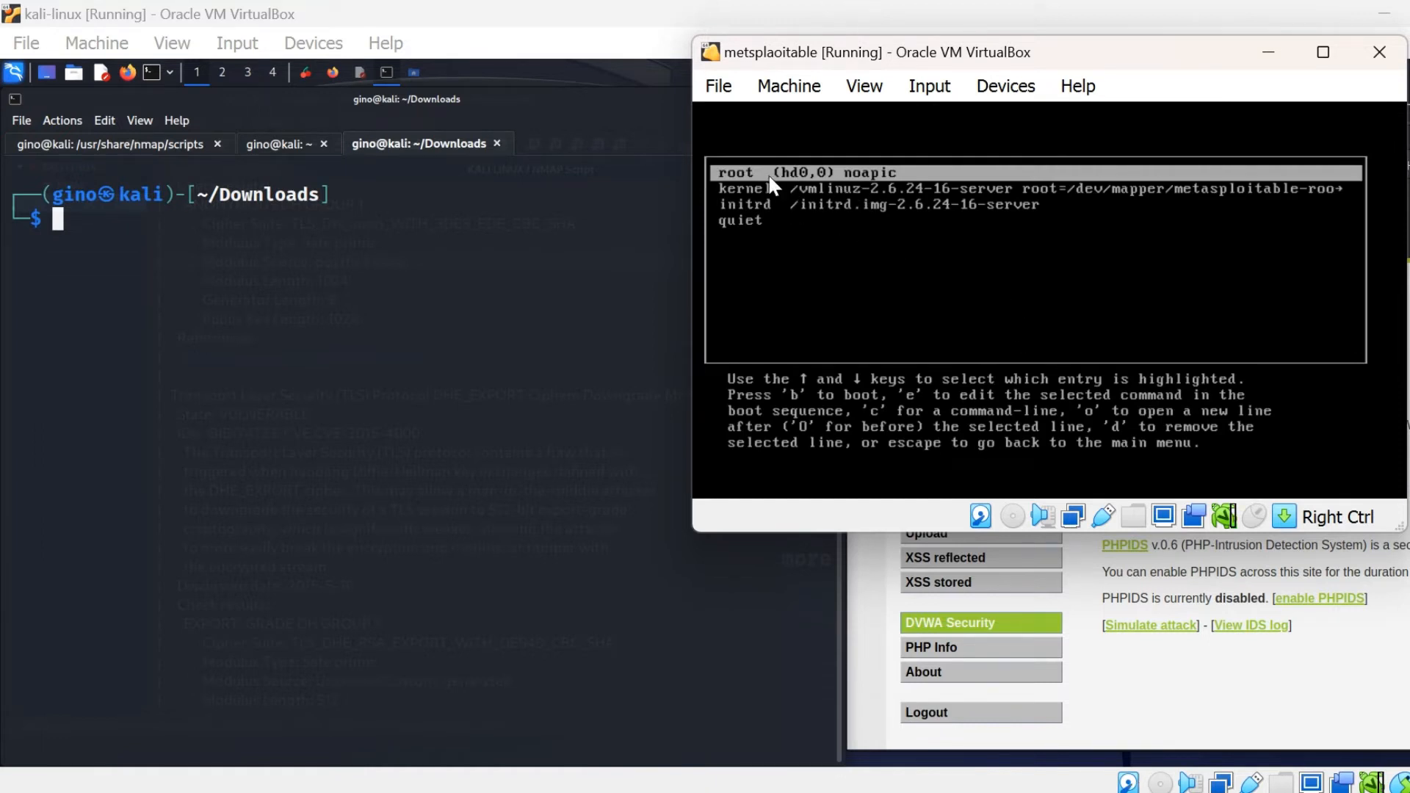
- Edit the kernel line ending in quiet splash and begin appending noapic
key("Down")
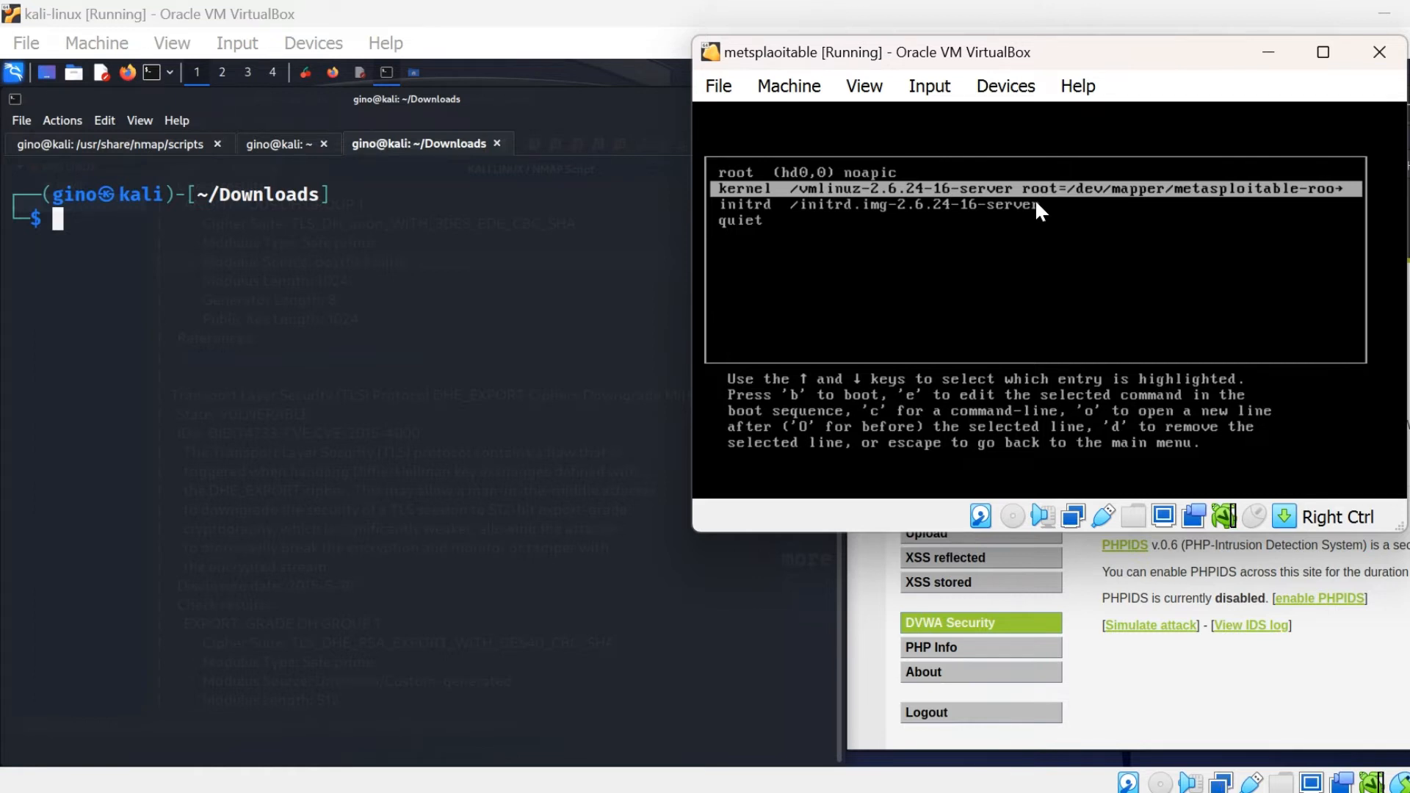
key("e")
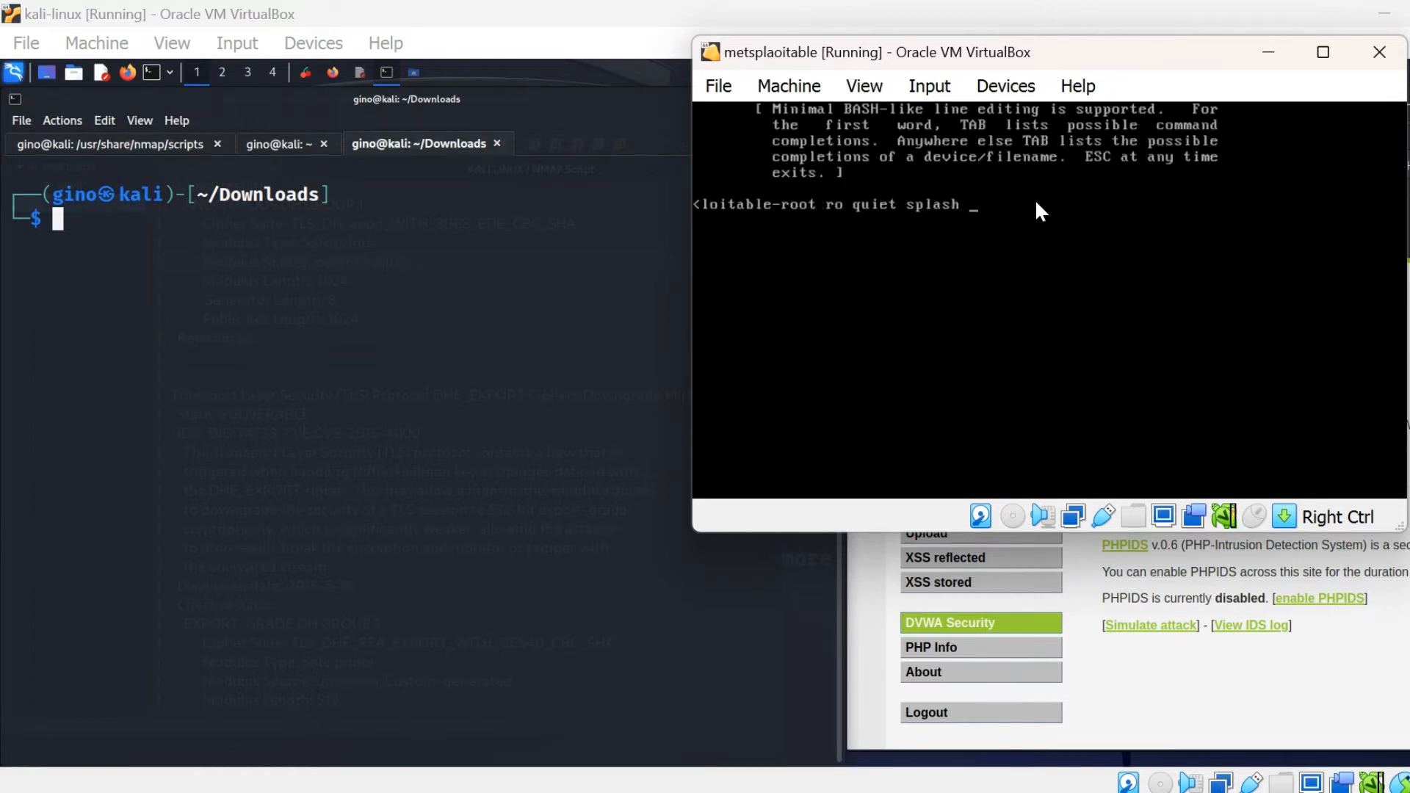
type("noapi")
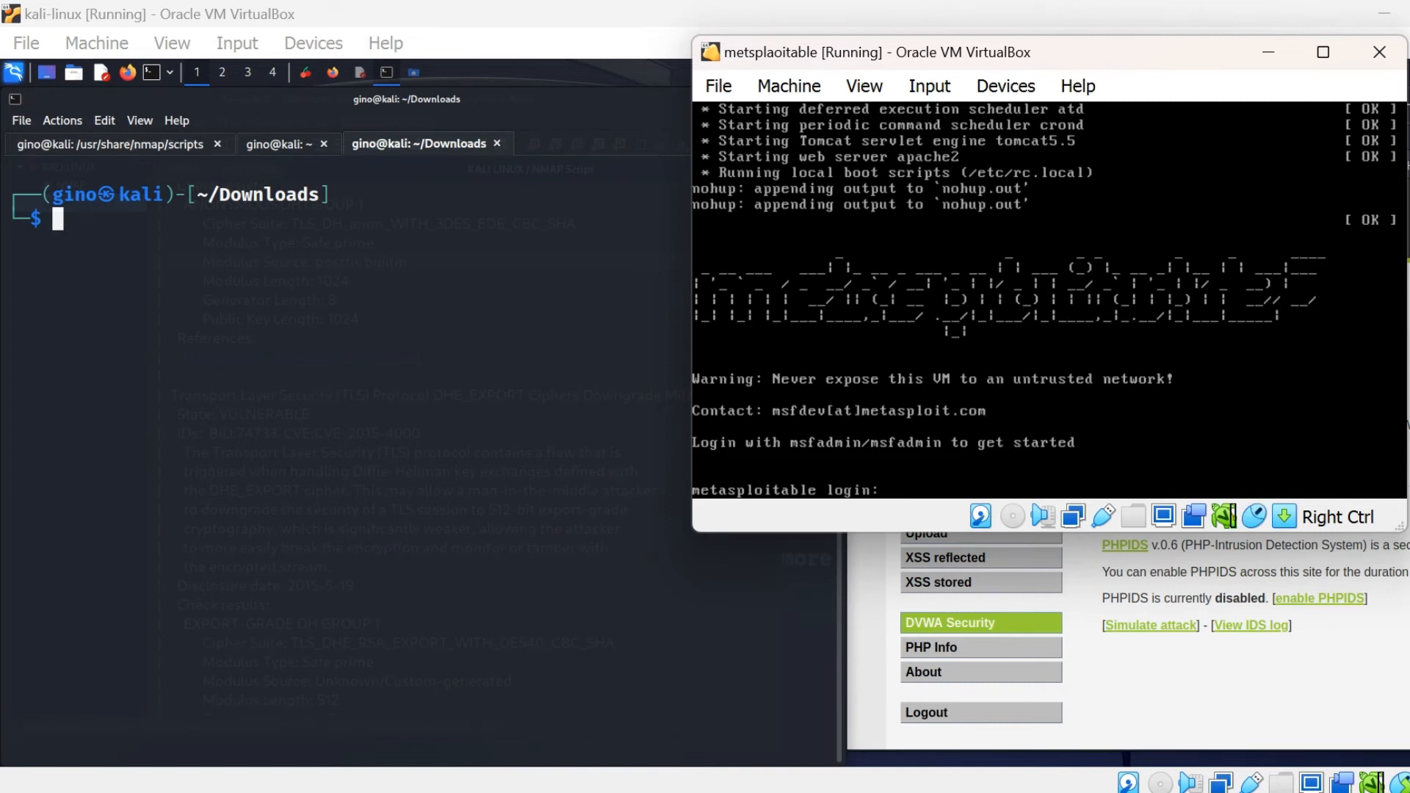
- Log in at the Metasploitable prompt as msfadmin and begin a shell command
type("msfadmin")
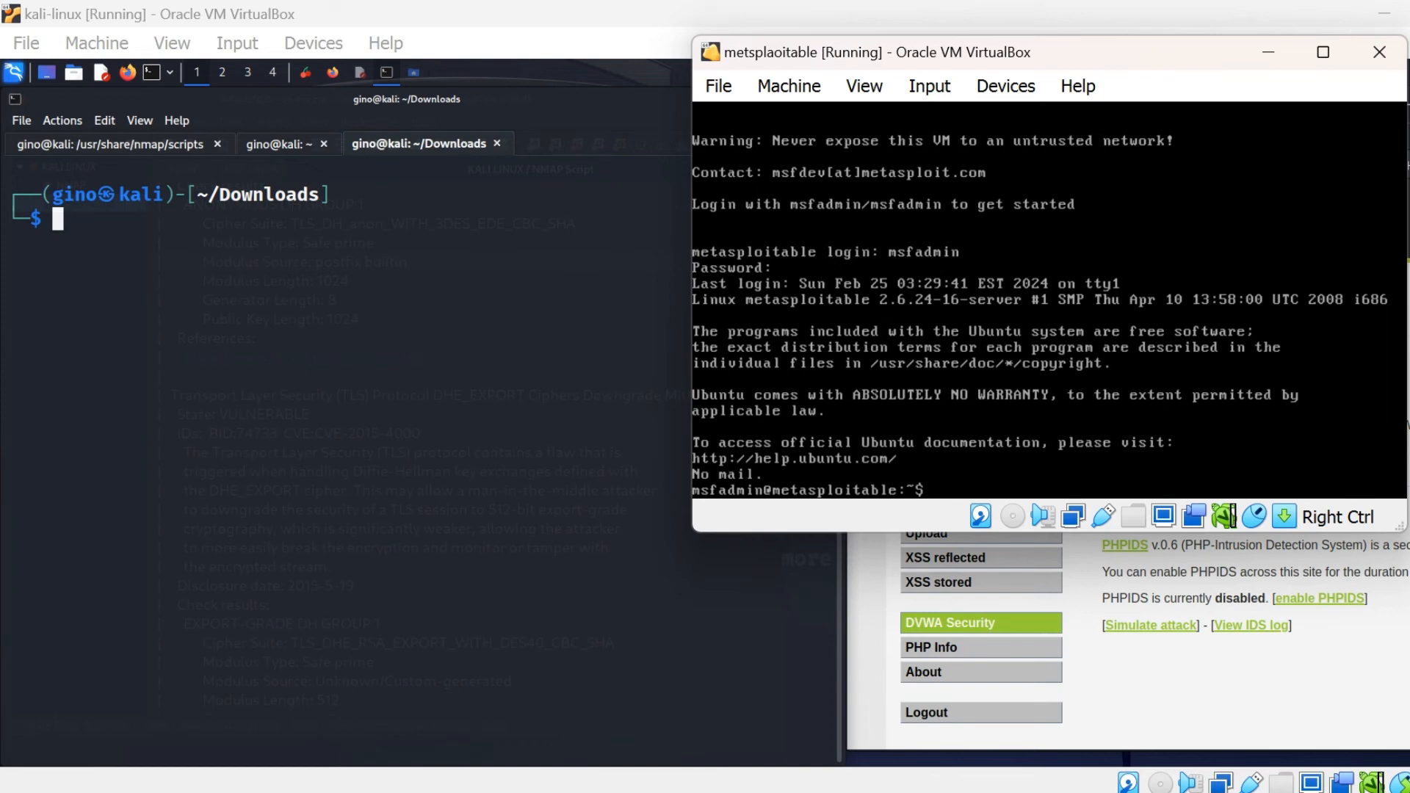
type("i")
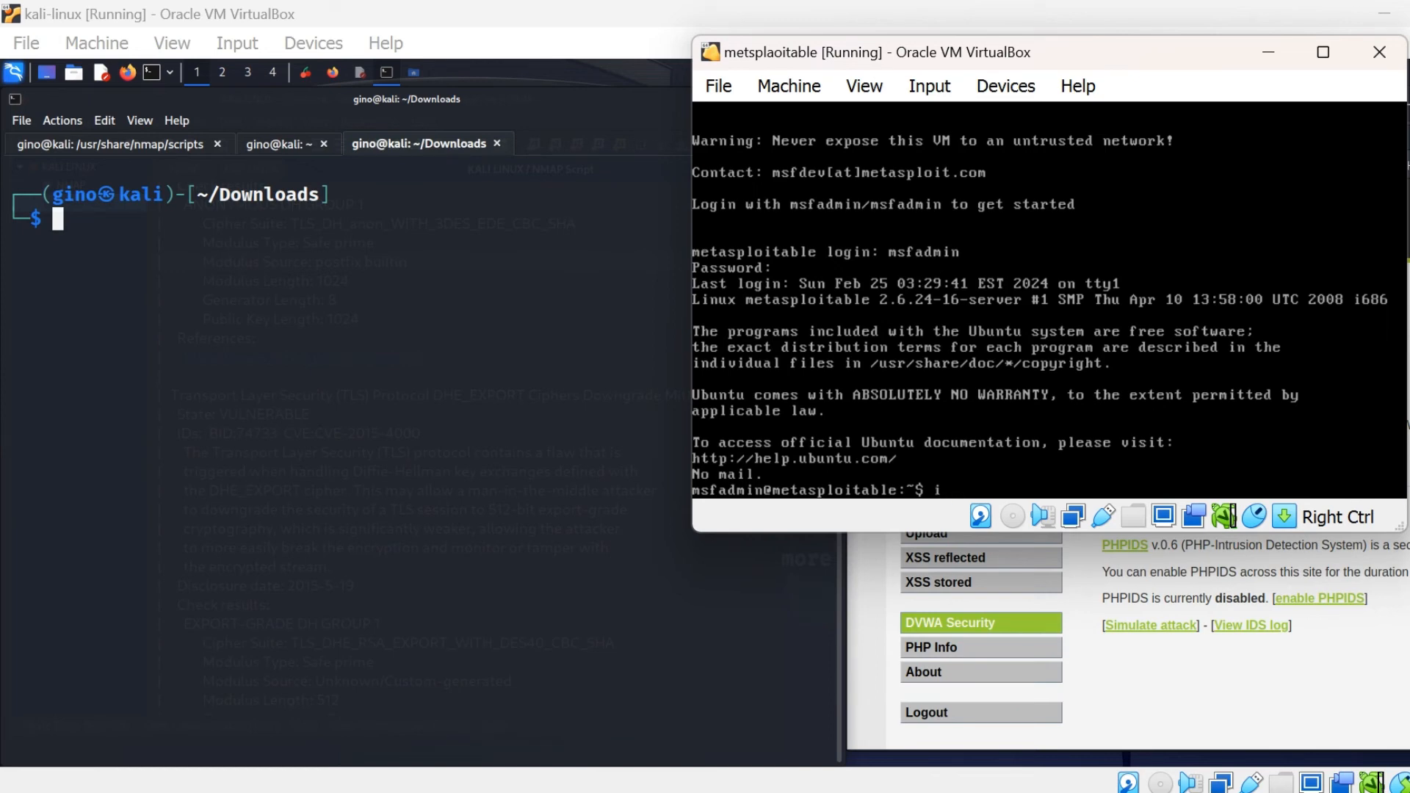